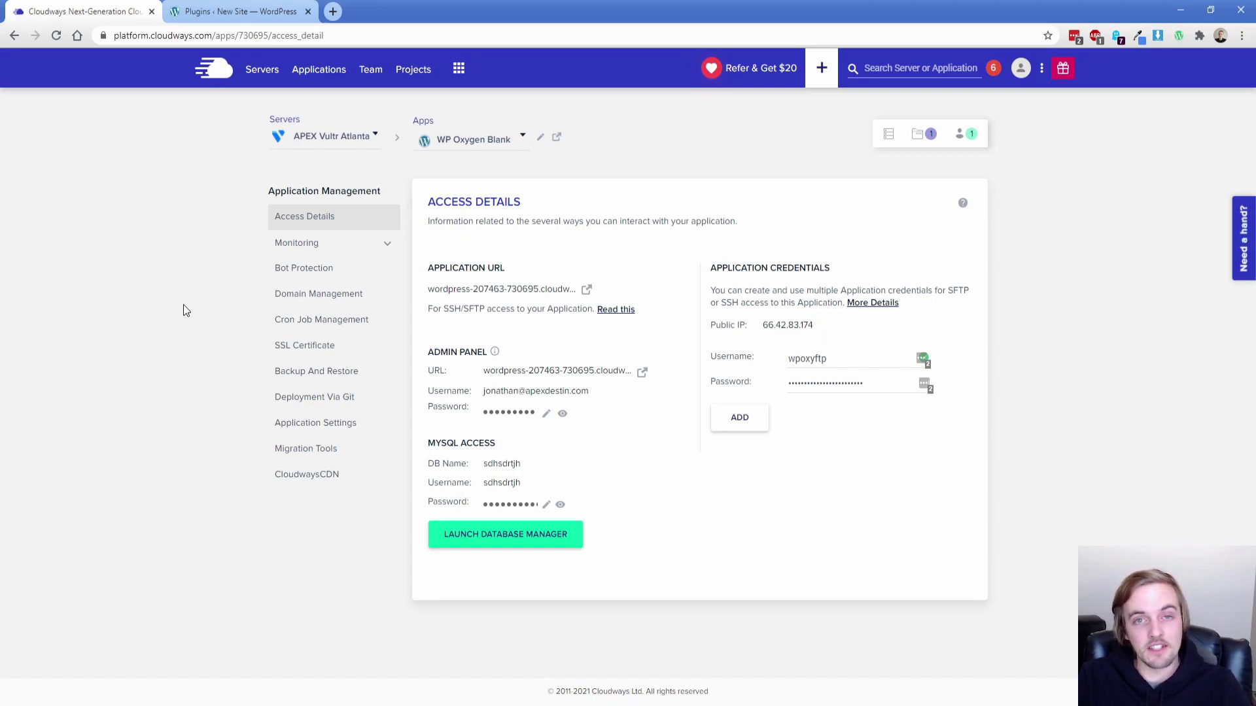
mouse_move(208, 120)
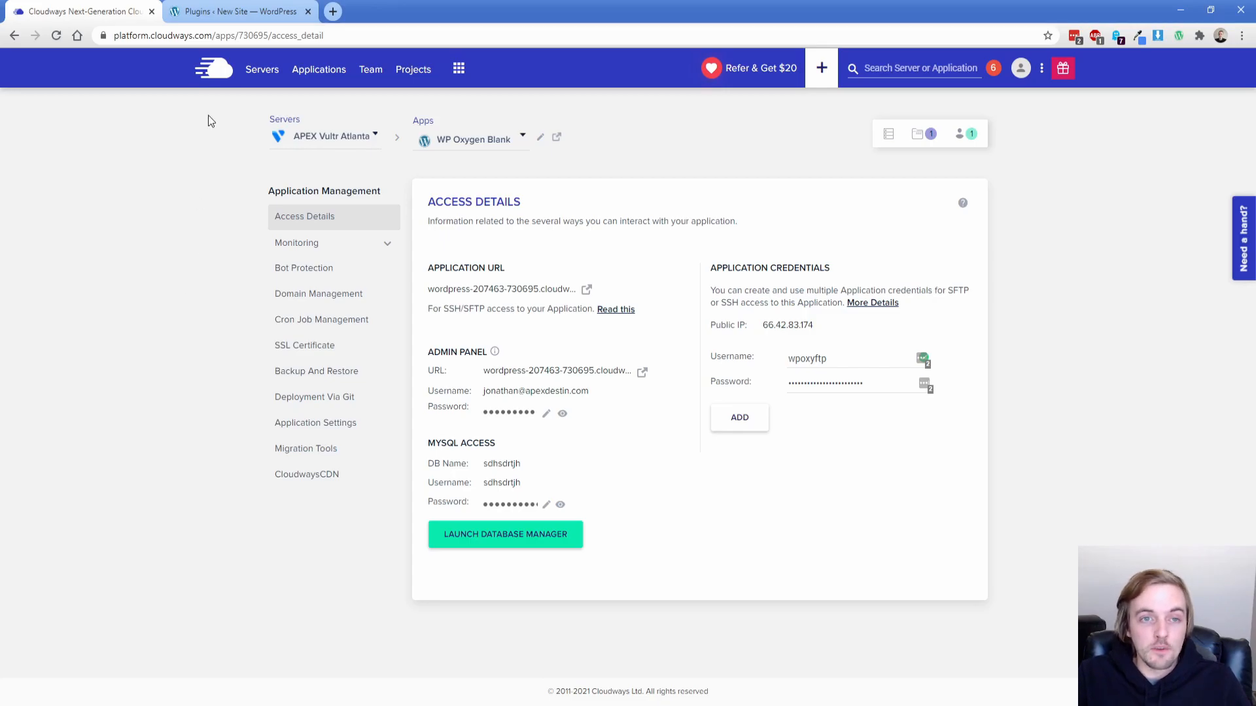
- Review the Installed Plugins list, including Oxygen, Advanced Custom Fields PRO and Custom Post Type UI
left_click(238, 11)
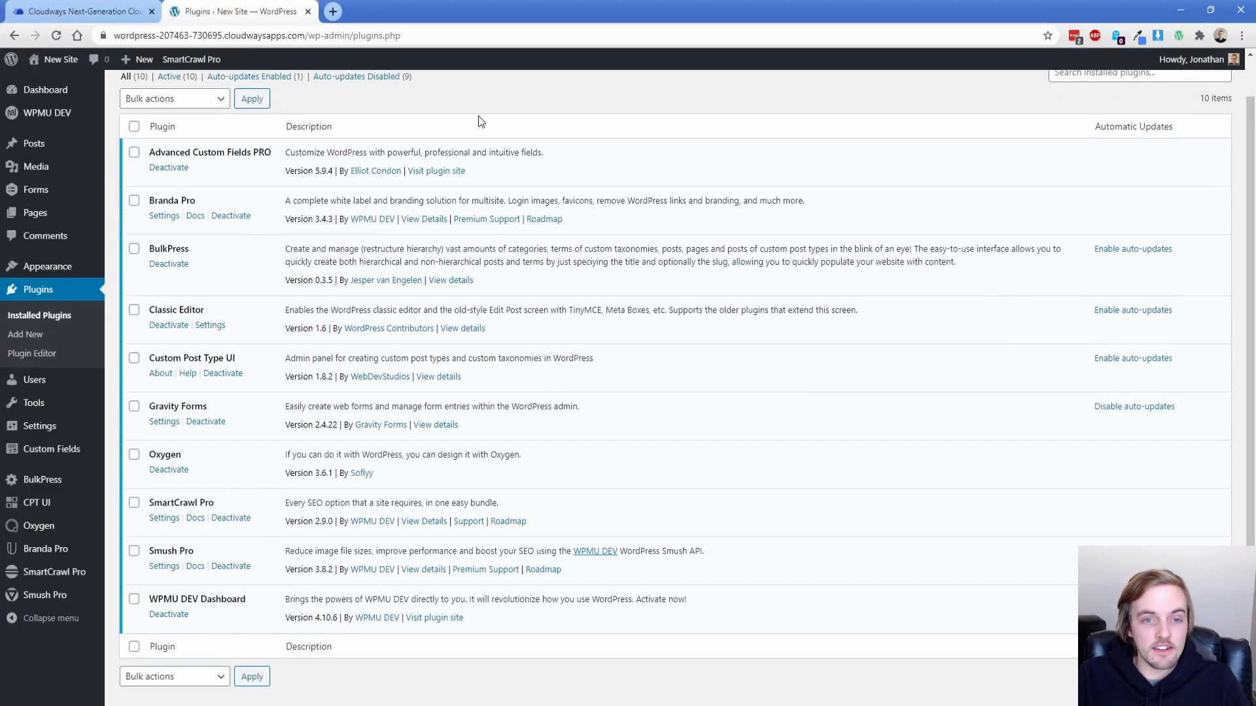
scroll("down", 3)
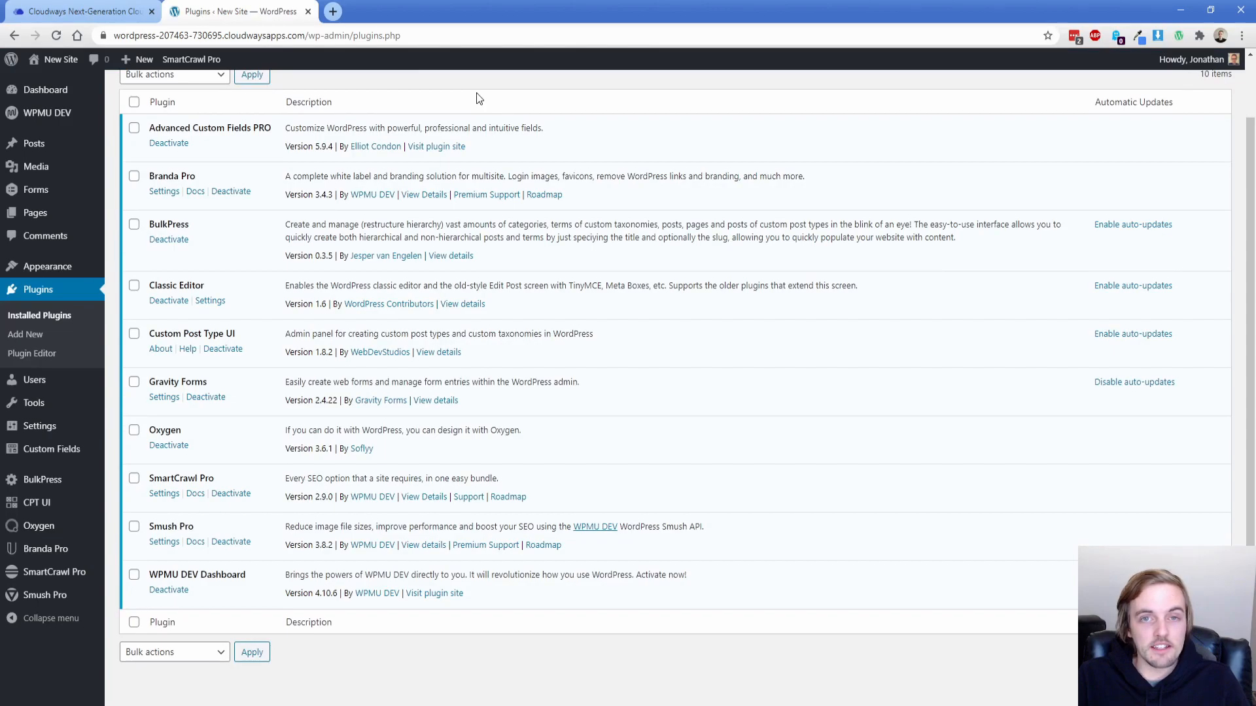
mouse_move(244, 148)
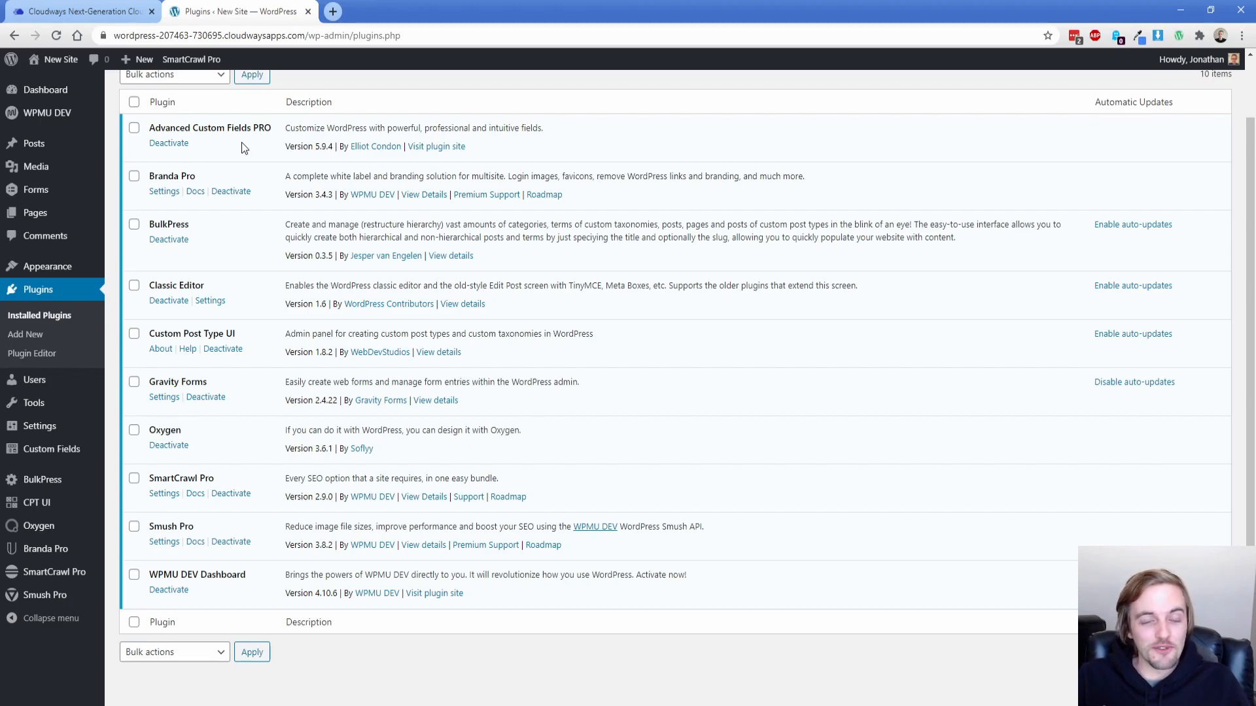
mouse_move(228, 207)
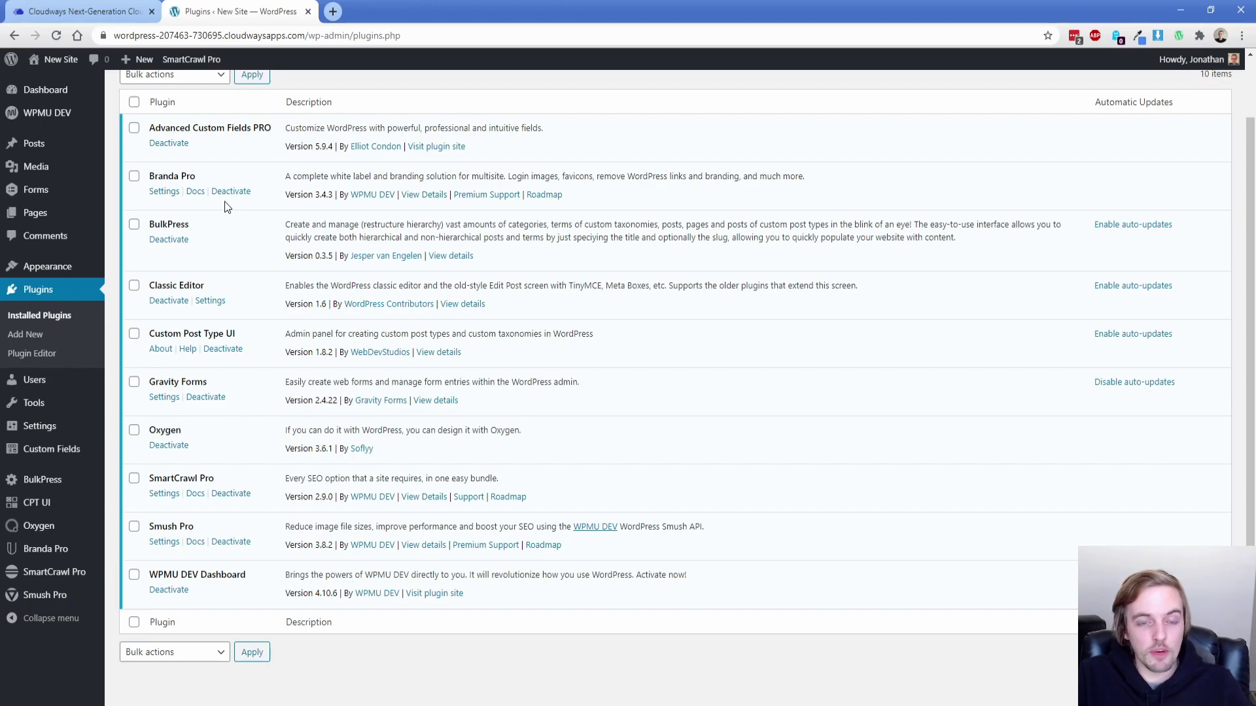
mouse_move(214, 240)
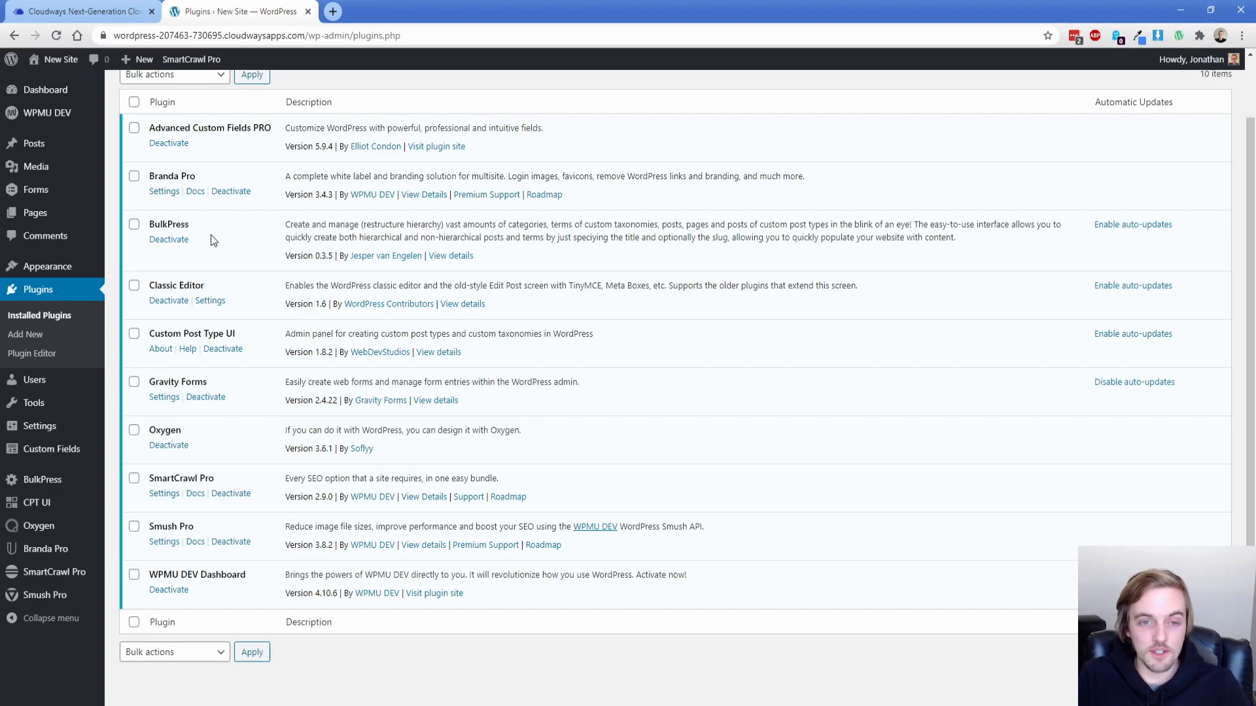
mouse_move(254, 308)
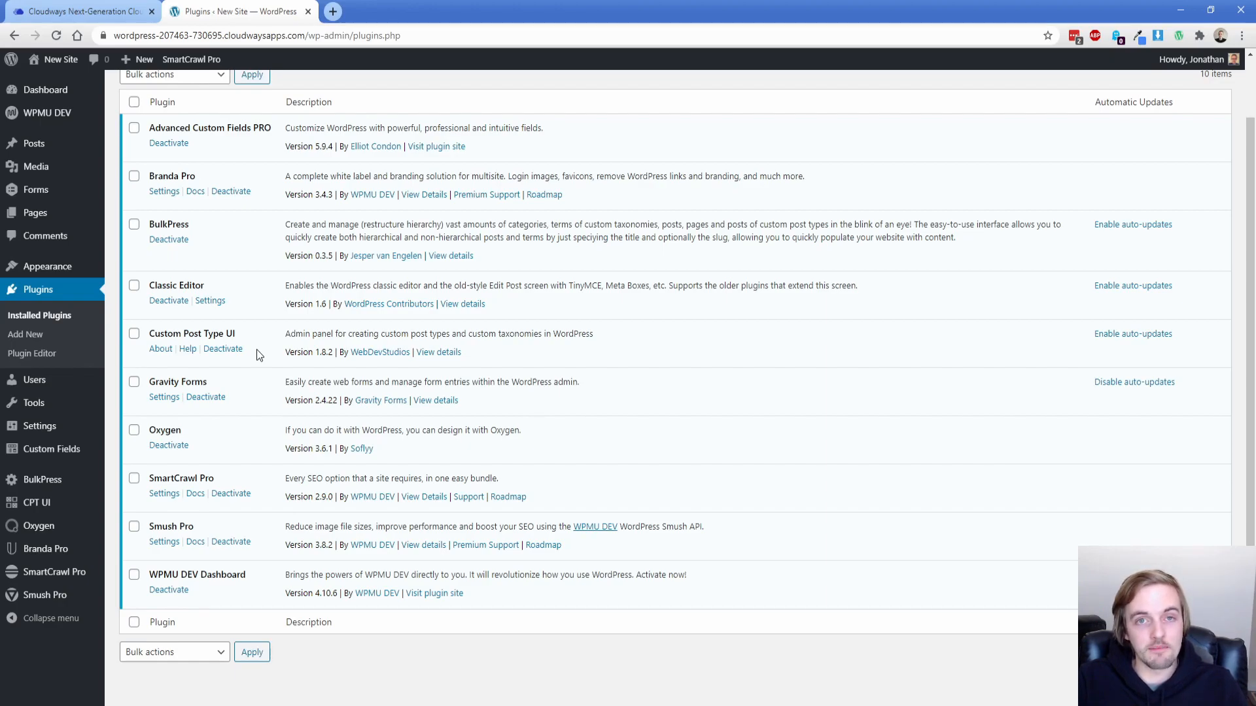
mouse_move(252, 396)
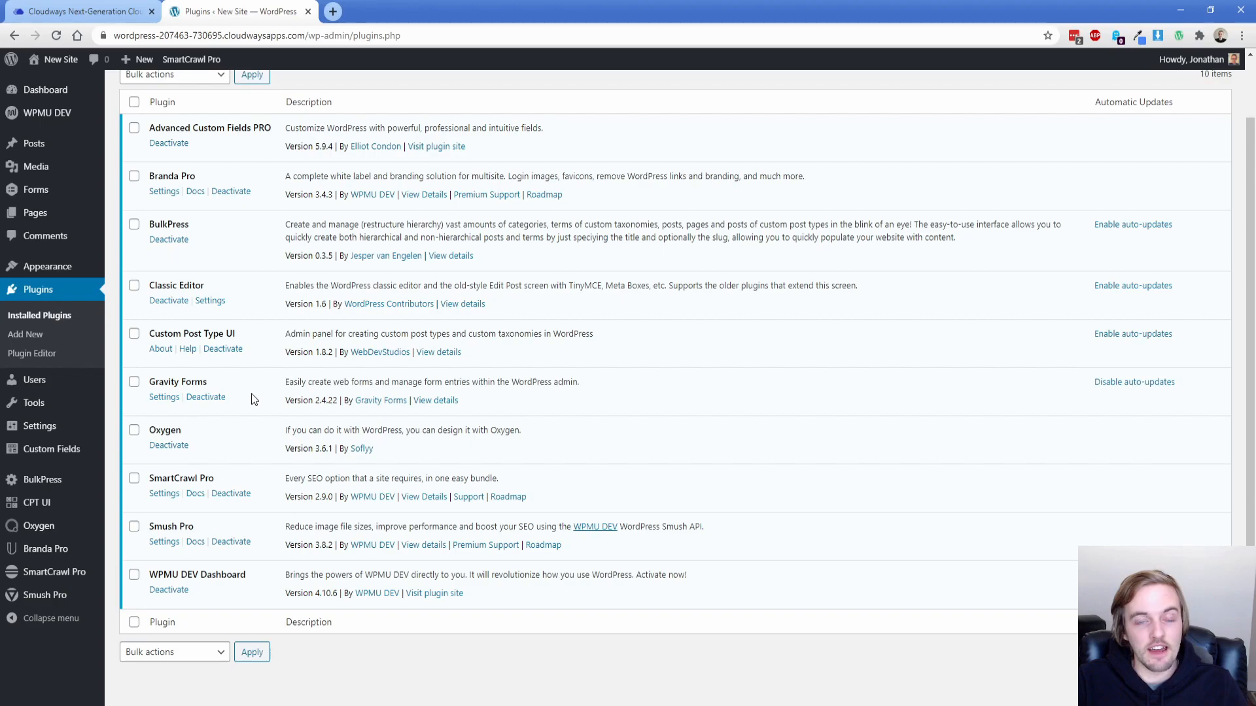
mouse_move(246, 441)
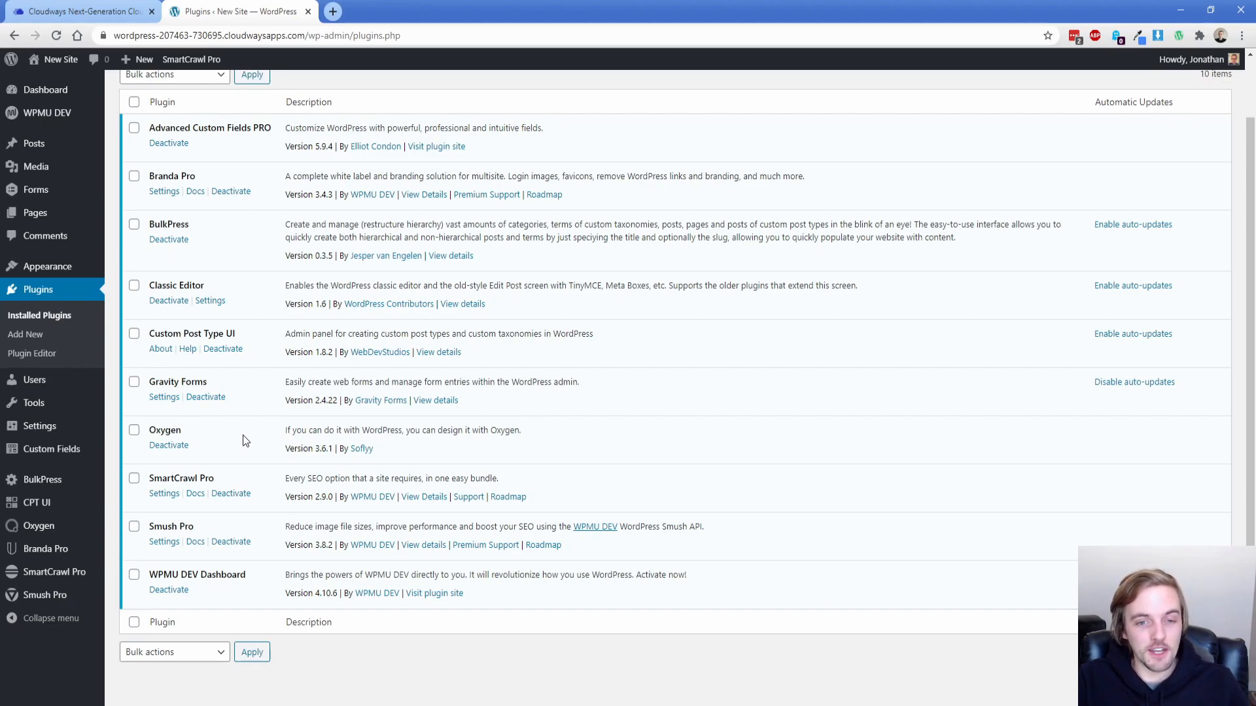
mouse_move(250, 451)
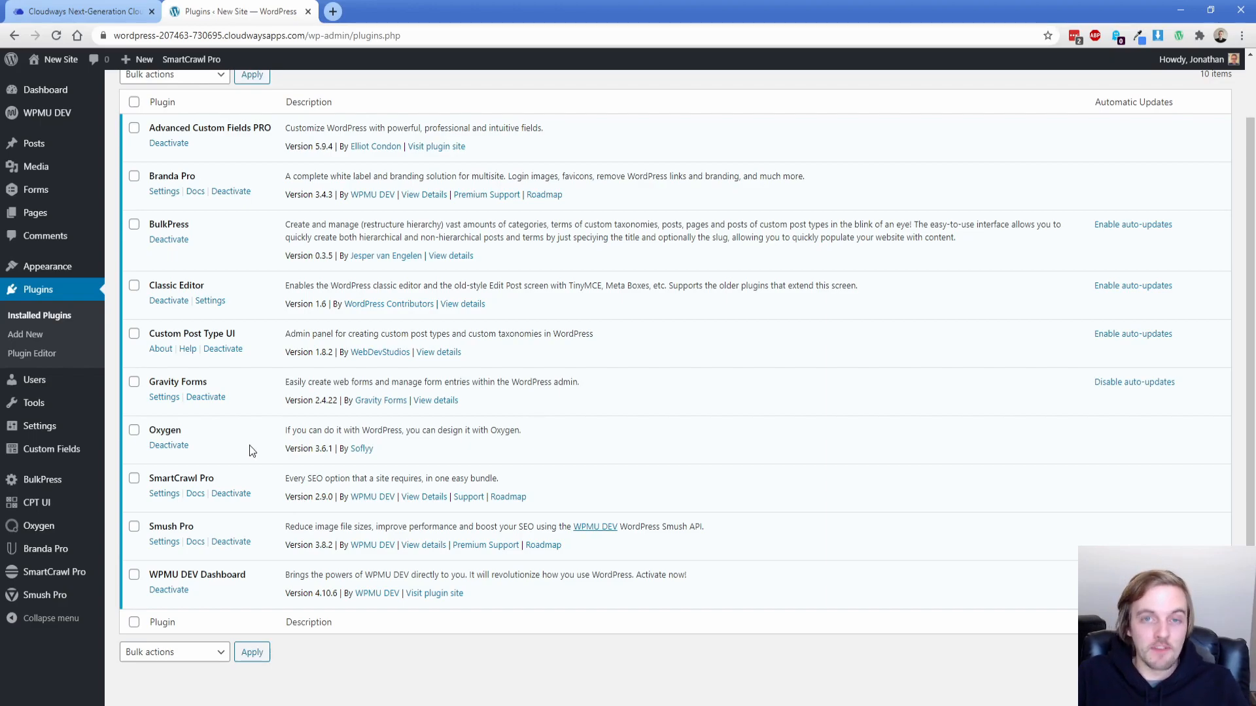
mouse_move(263, 539)
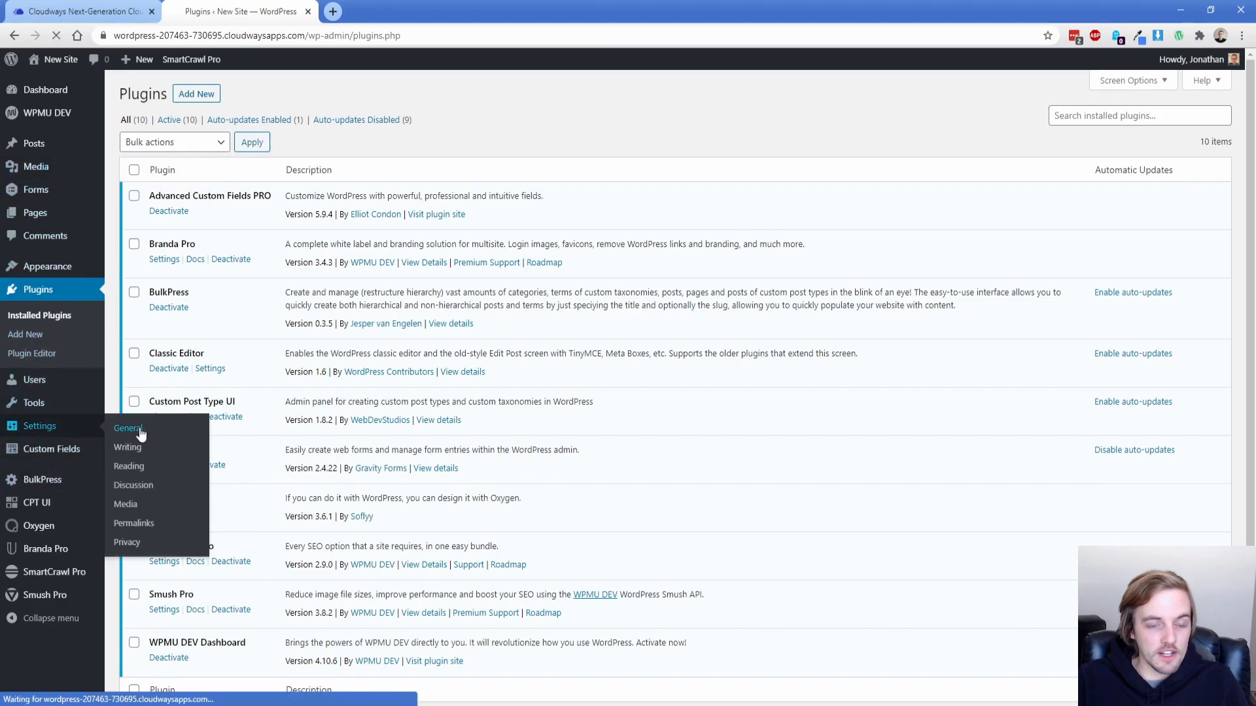
- Review General Settings without saving, keeping Sunday as the week's first day
left_click(128, 428)
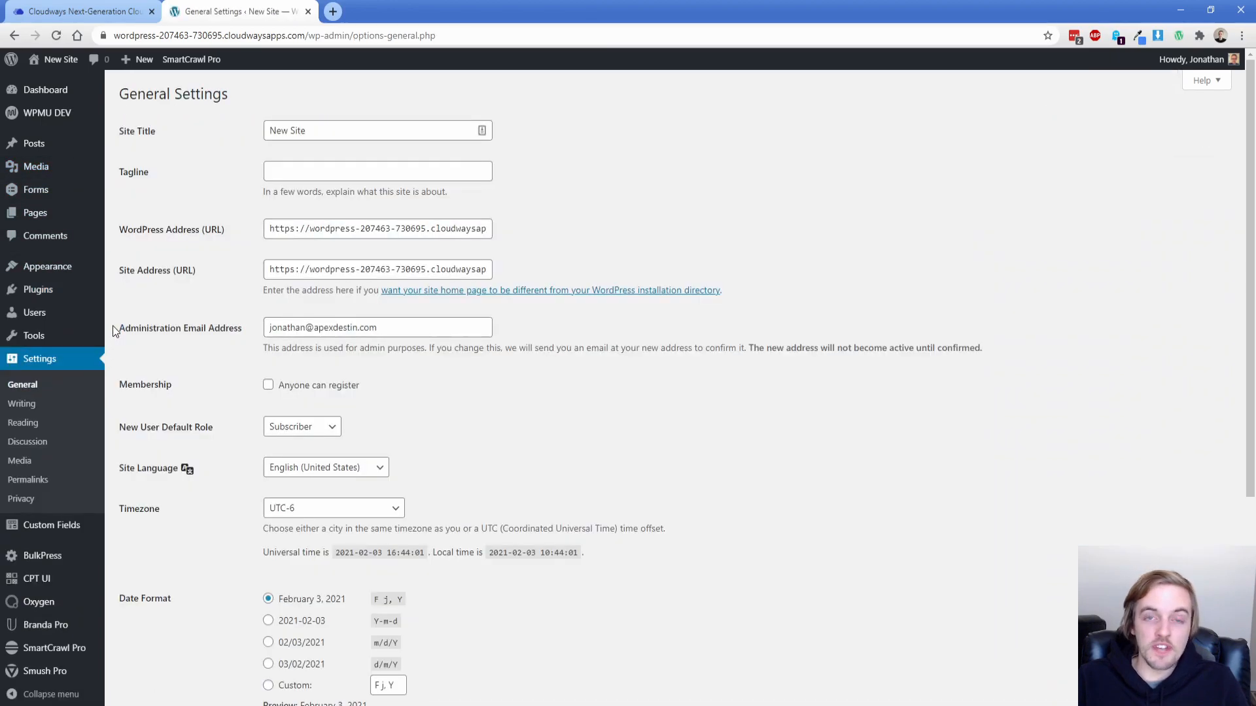
scroll("down", 3)
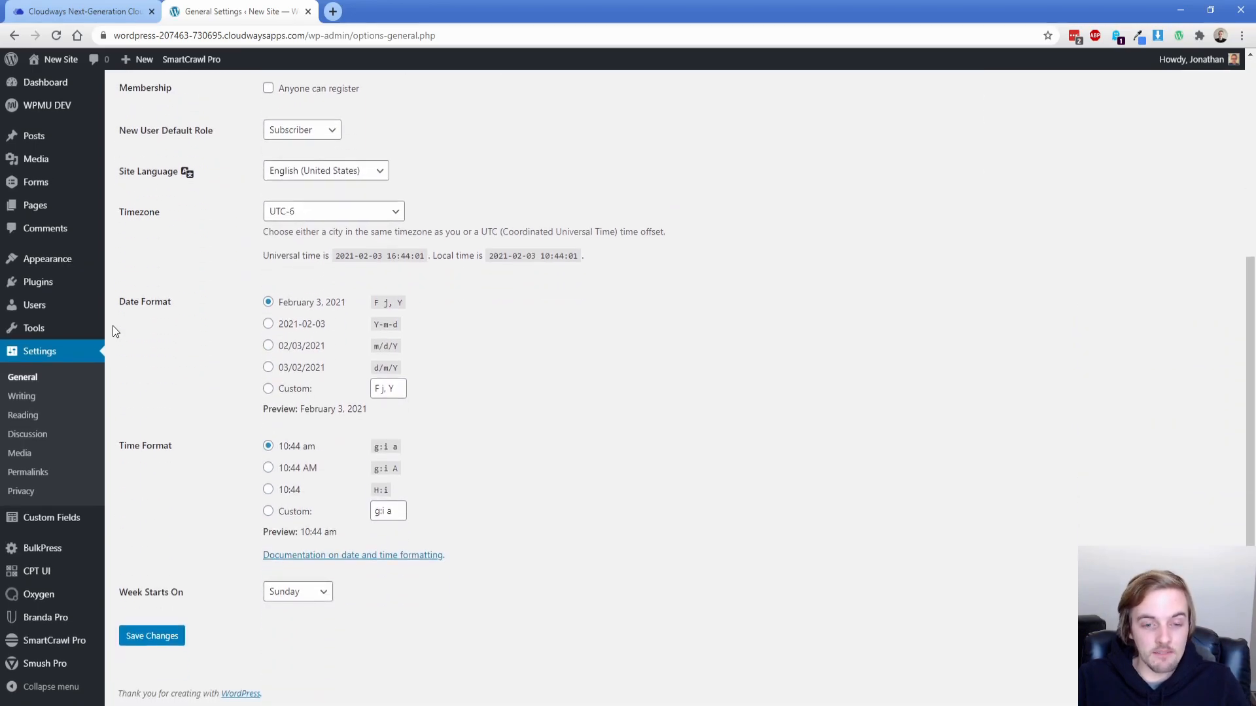
left_click(297, 591)
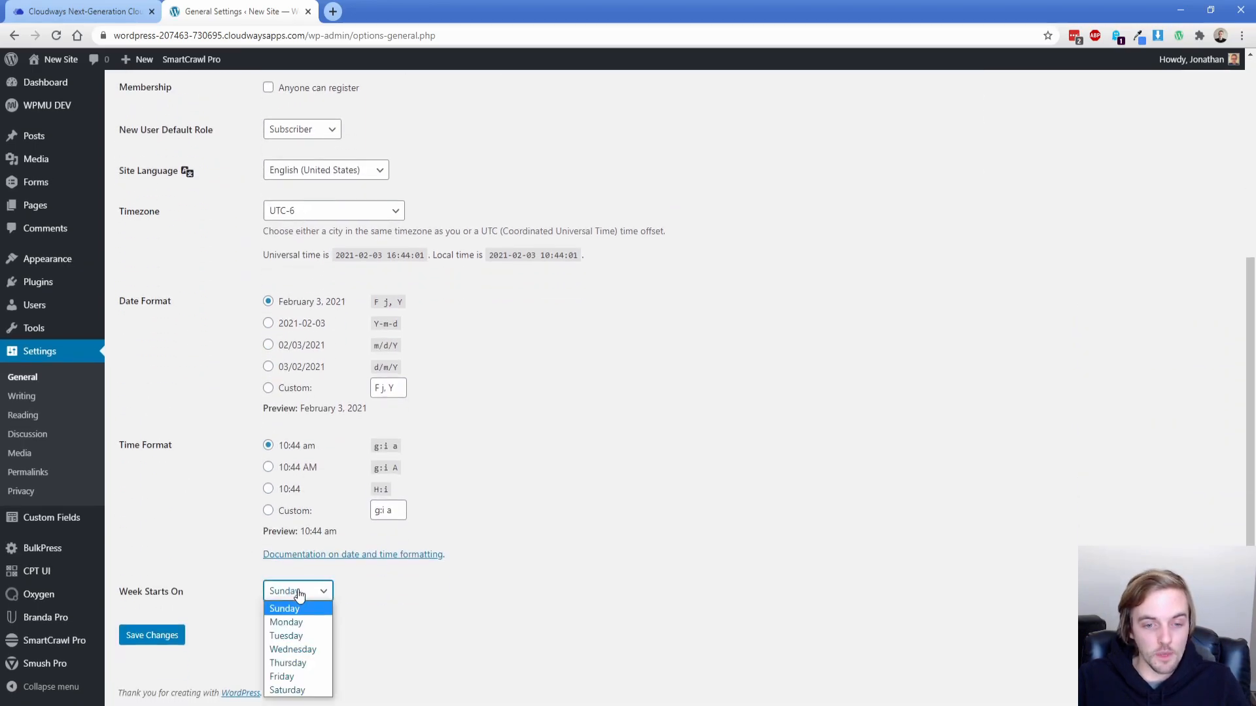
left_click(297, 590)
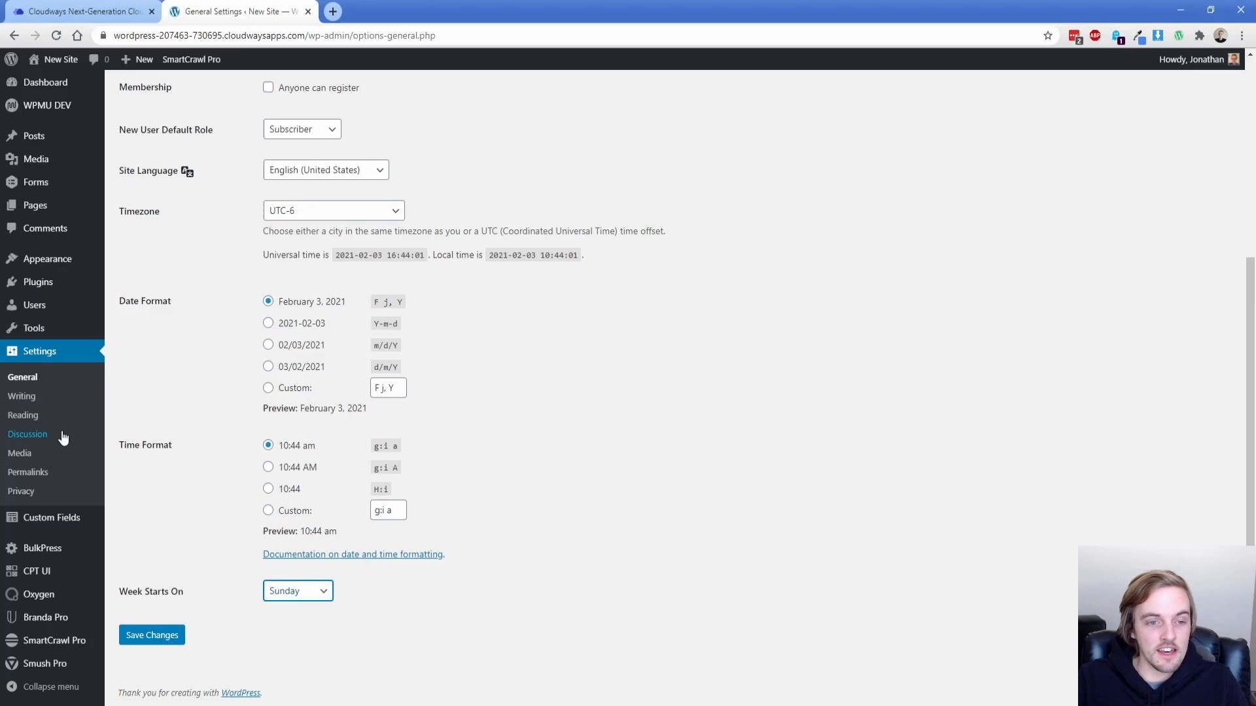
left_click(28, 472)
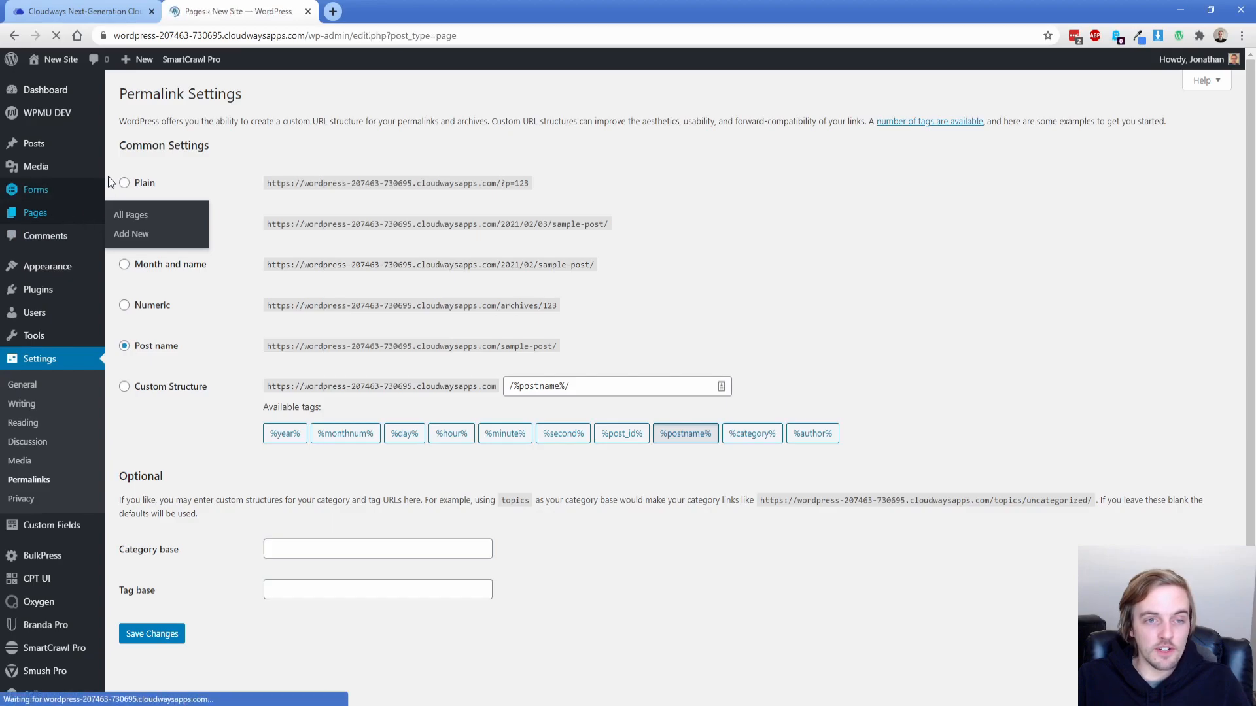
- Open All Pages to list About Us, Contact and Home
left_click(130, 214)
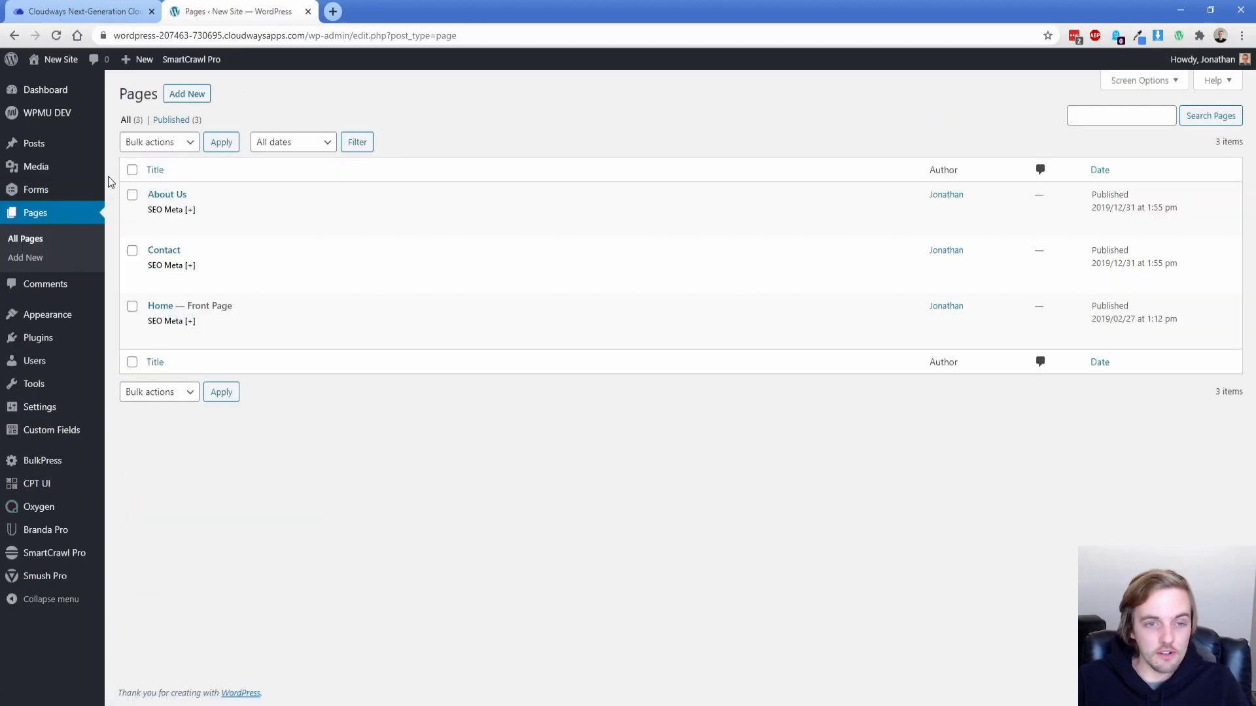